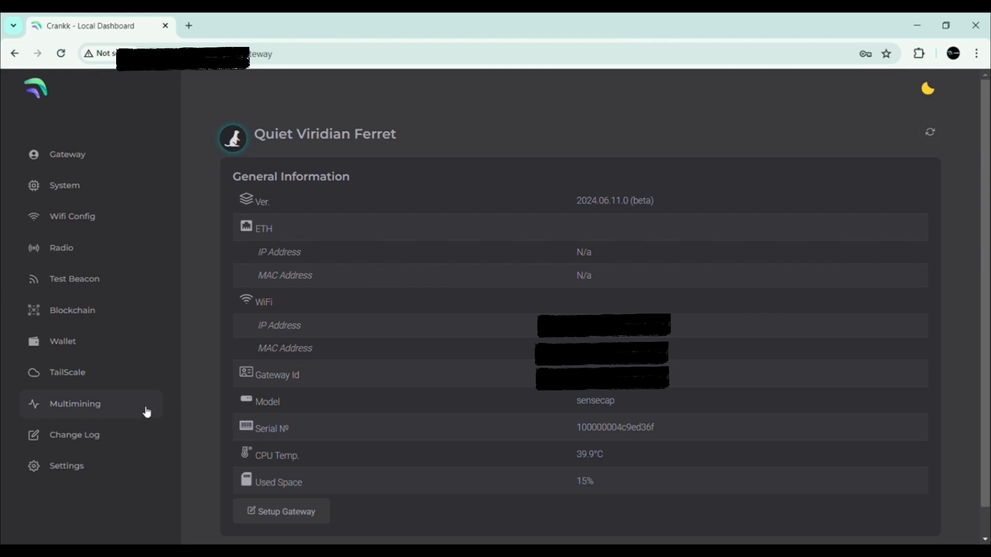
Show the Multimining projects list with ATOR, Grass, Helium and Wingbits tiles.
click(74, 404)
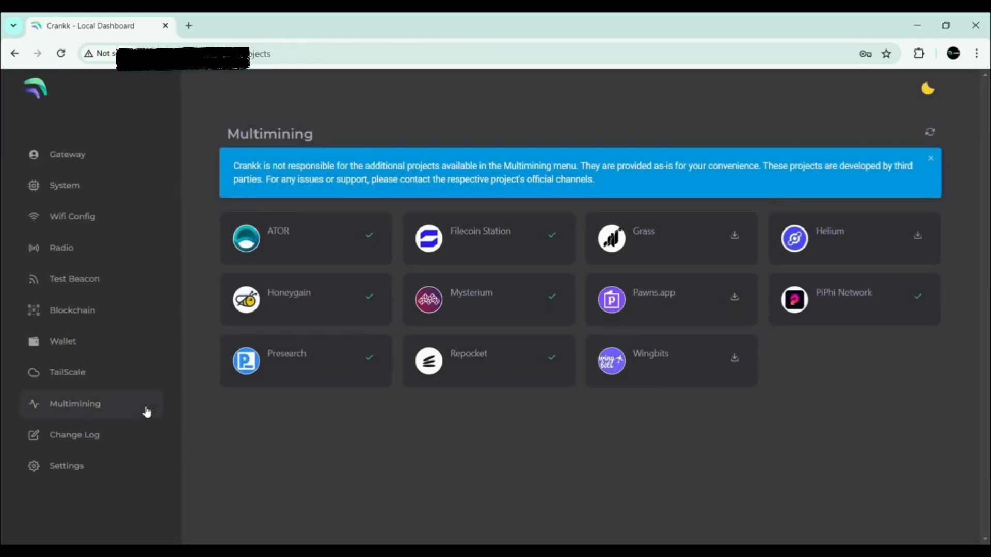
mouse_move(793, 238)
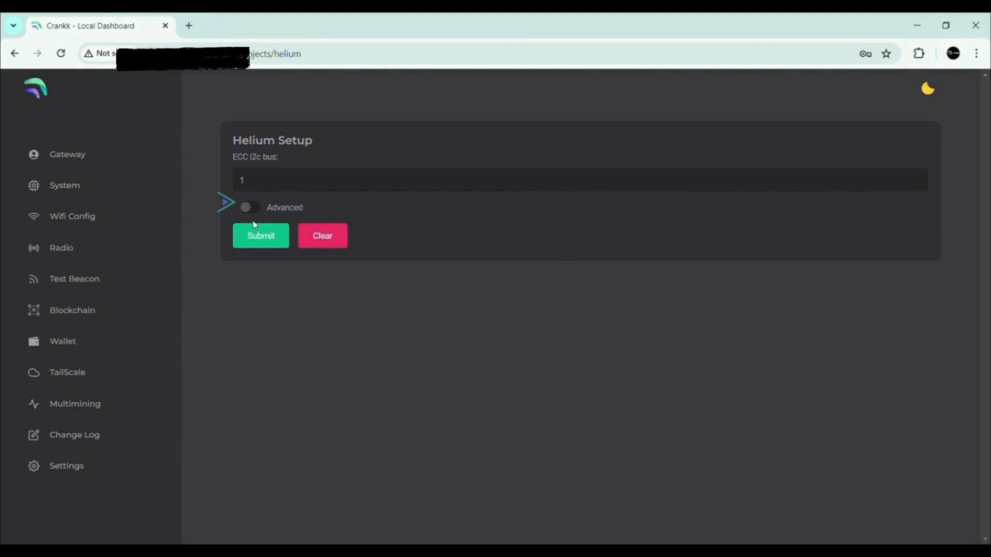
Submit the Helium setup with Advanced and Performance Mode both enabled.
click(249, 208)
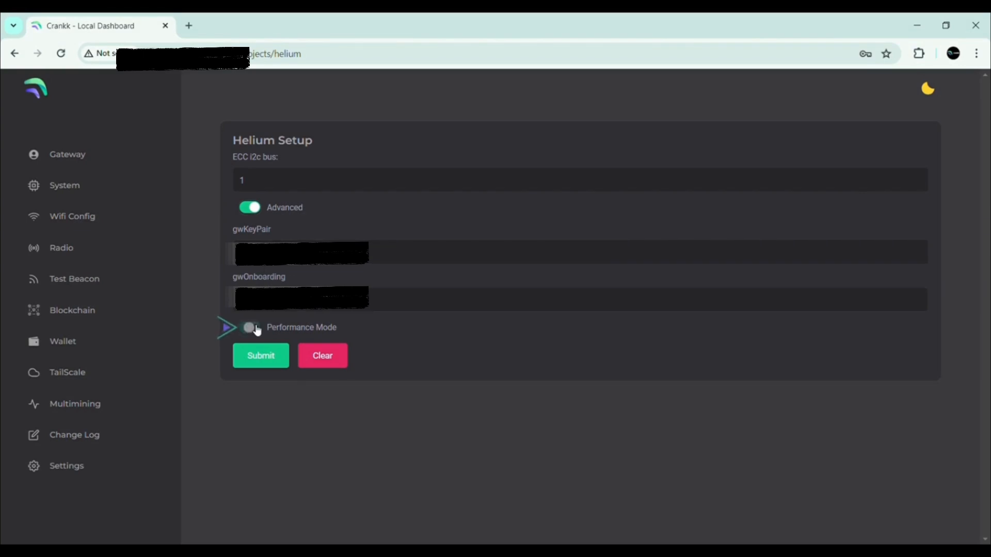
click(250, 328)
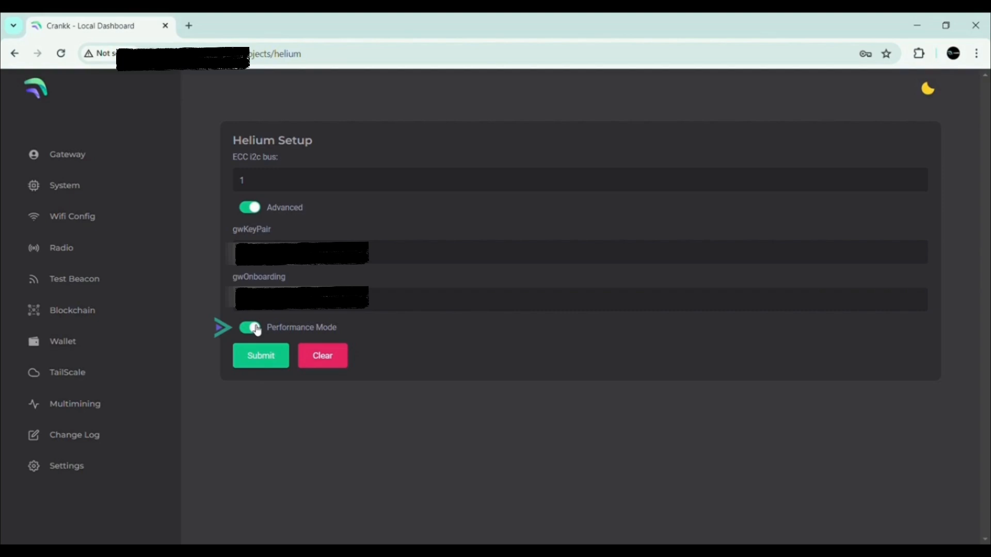
click(260, 355)
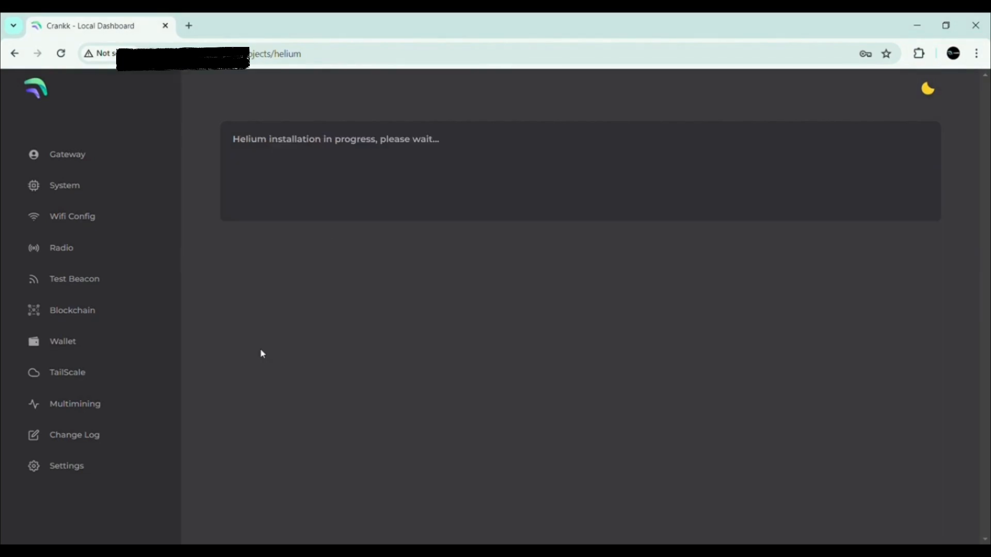
mouse_move(284, 339)
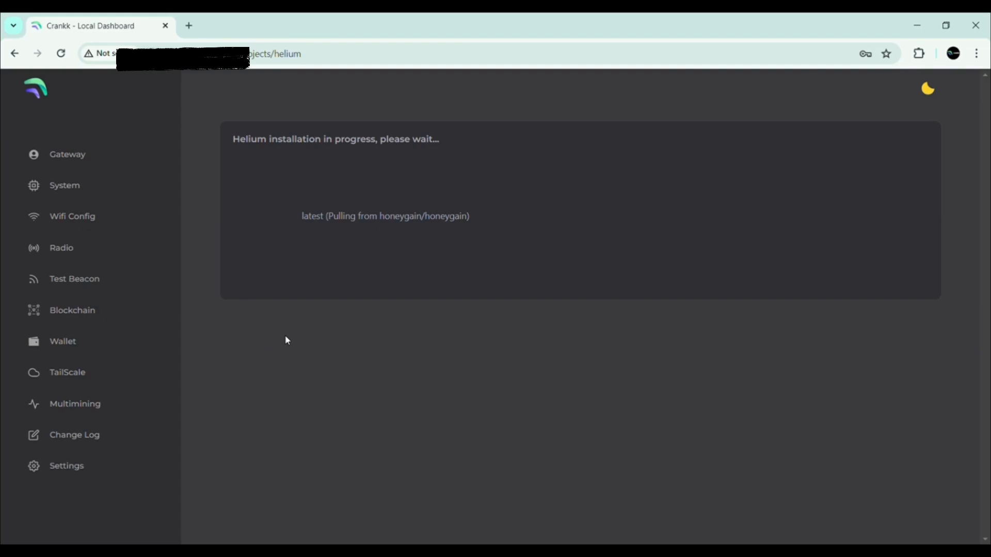
View the installed Helium status page with hotspot Creamy Brunette Rook and running miner container.
click(74, 403)
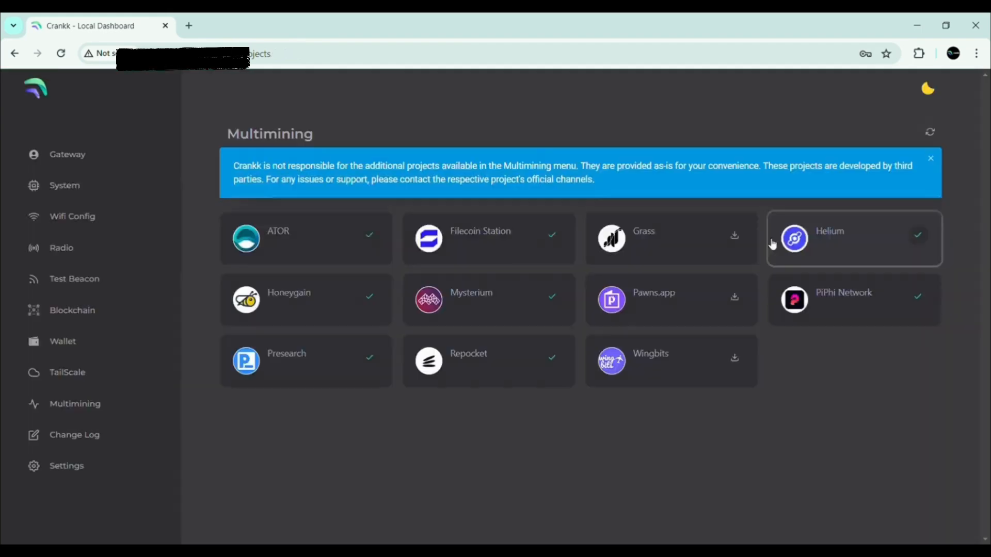
click(854, 239)
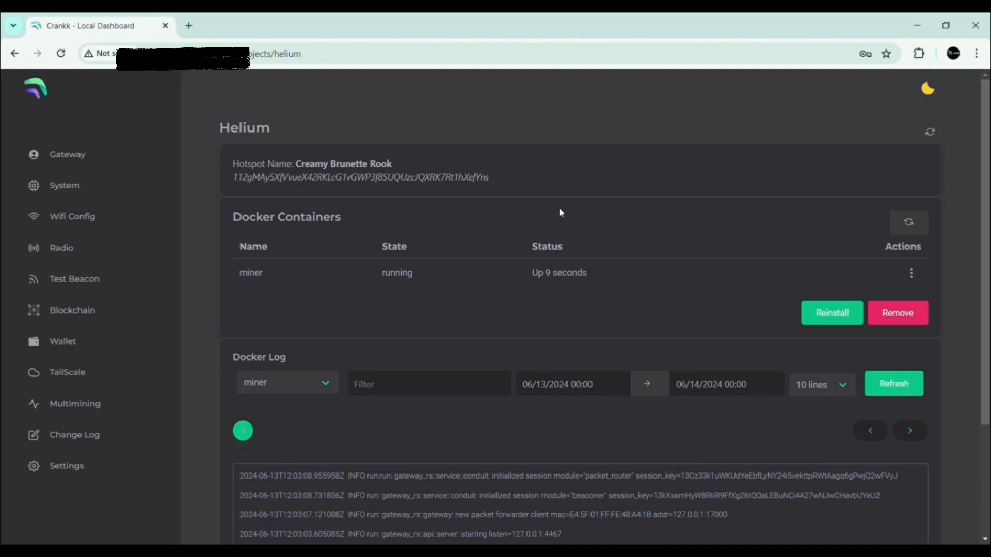
mouse_move(564, 309)
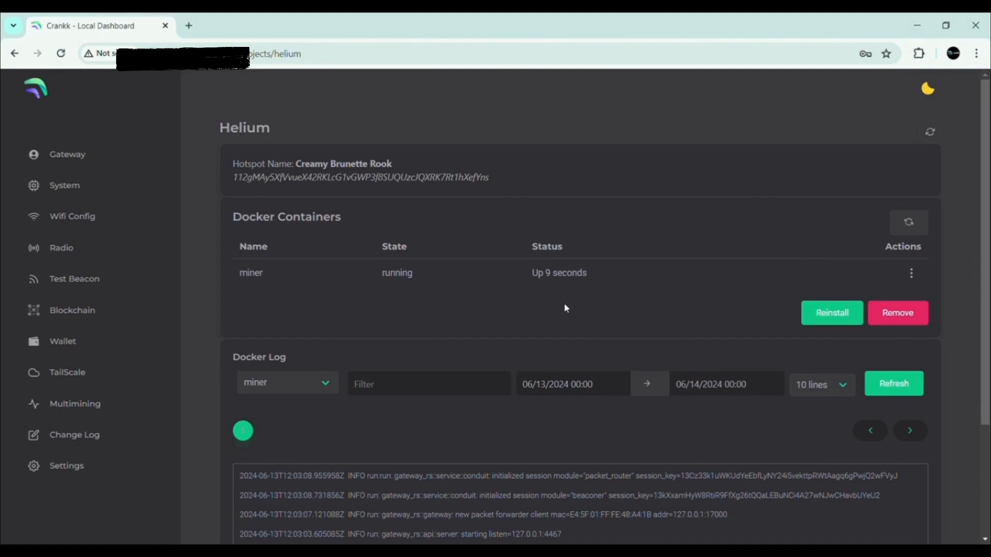